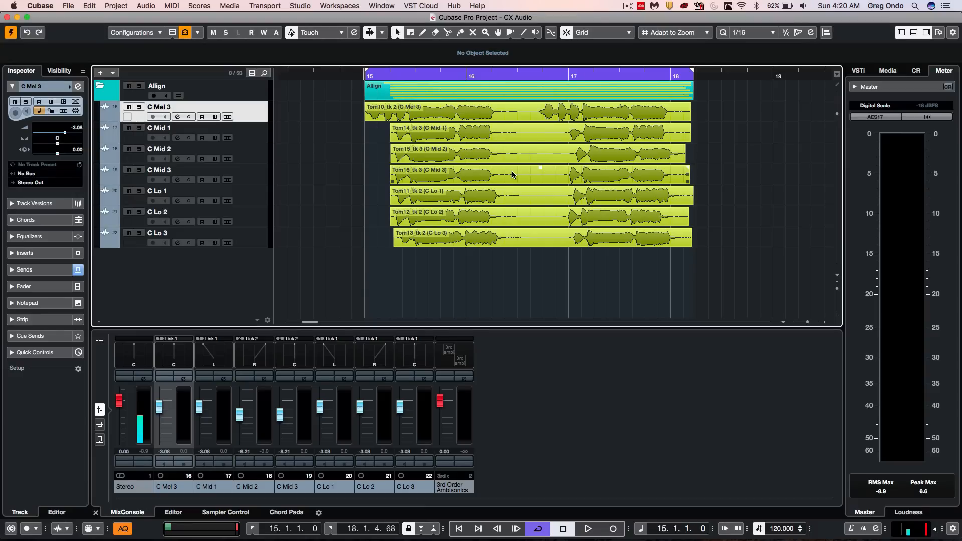
- Browse the Audio menu without choosing, then bring up the Audio Alignment Panel from the toolbar
{"action": "left_click", "coordinate": [586, 529]}
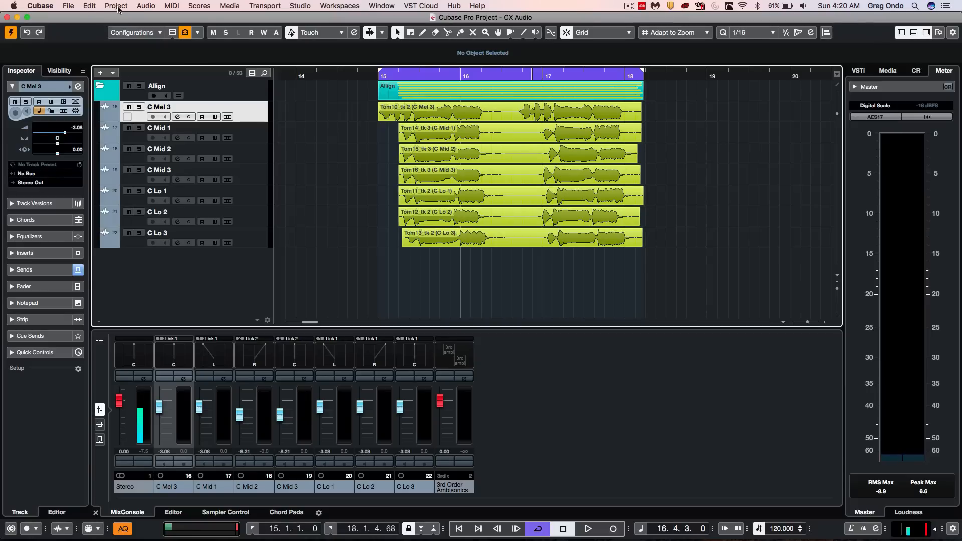
{"action": "left_click", "coordinate": [146, 6]}
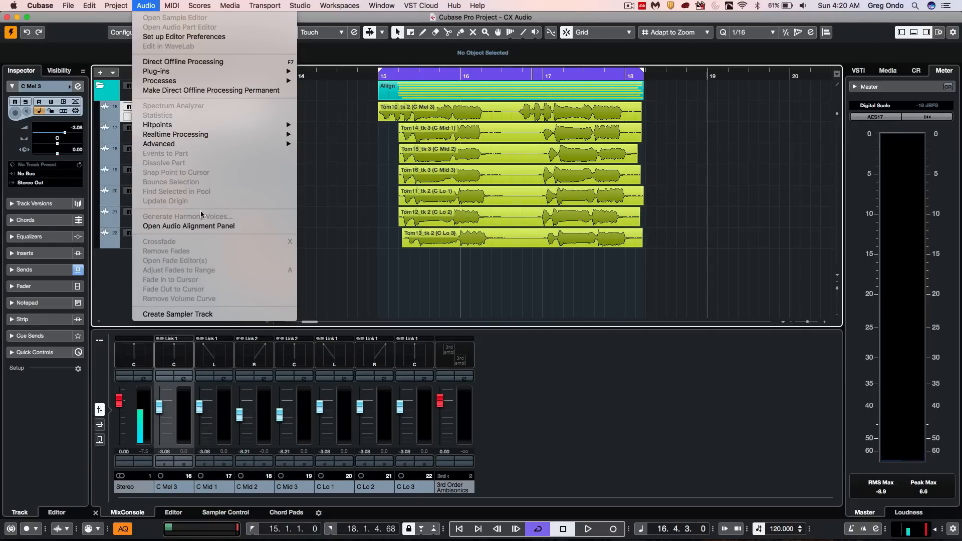
{"action": "left_click", "coordinate": [188, 225]}
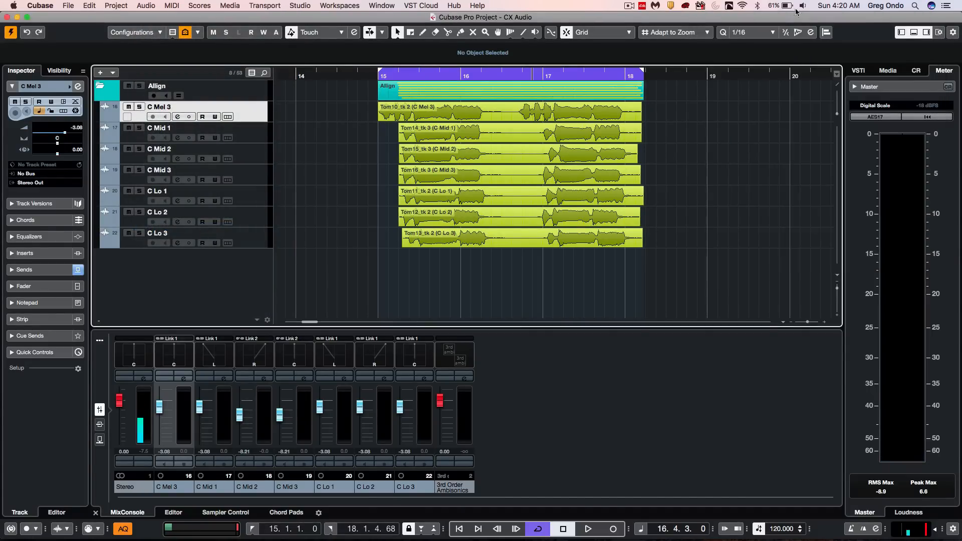
{"action": "mouse_move", "coordinate": [827, 32]}
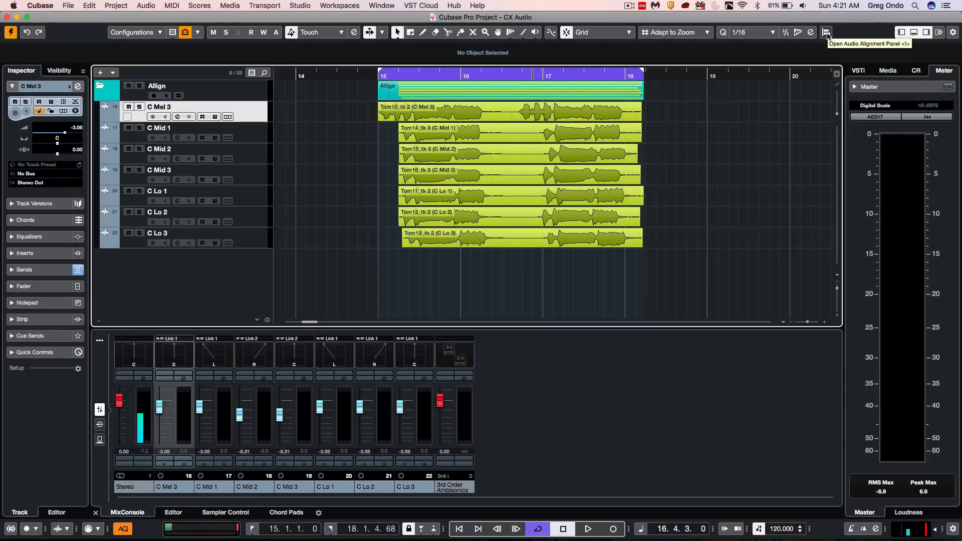
{"action": "left_click", "coordinate": [827, 33]}
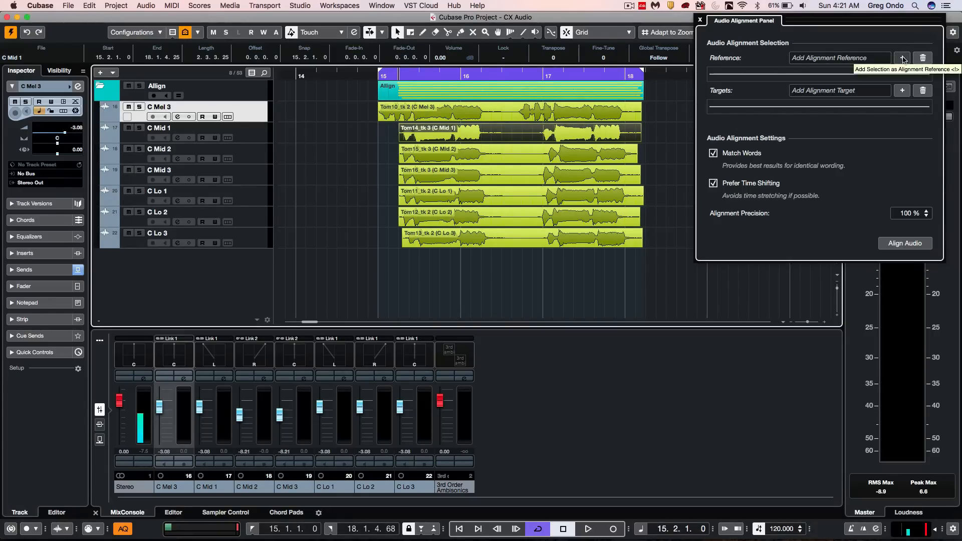
- Assign Tom14_tk 3 (C Mid 1) as reference and Tom15_tk 3 (C Mid 2) as target
{"action": "left_click", "coordinate": [901, 58]}
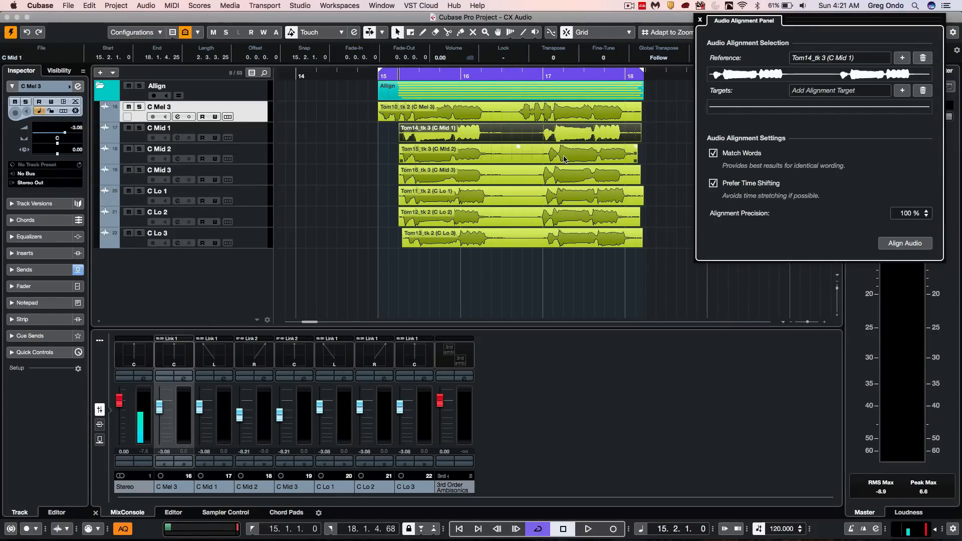
{"action": "left_click", "coordinate": [515, 148]}
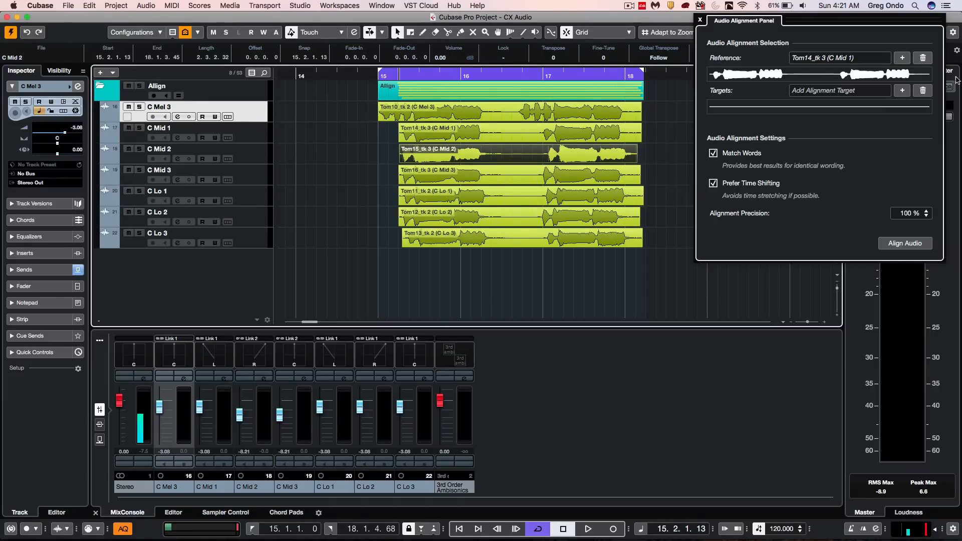
{"action": "mouse_move", "coordinate": [902, 91]}
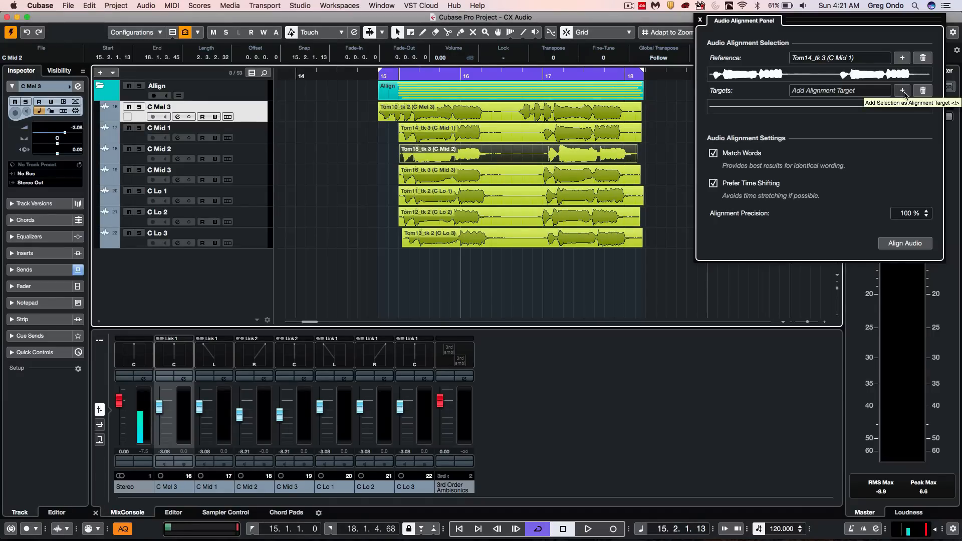
{"action": "left_click", "coordinate": [902, 91]}
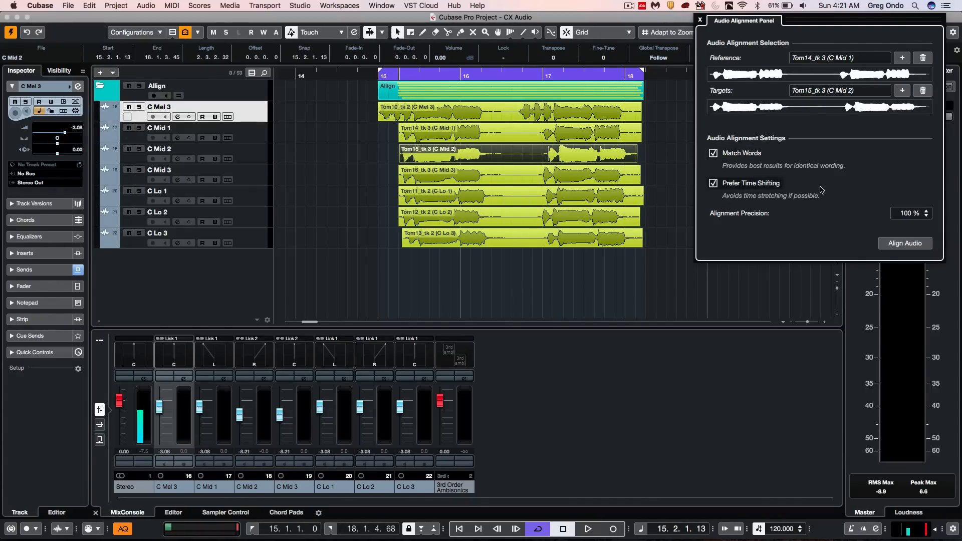
{"action": "mouse_move", "coordinate": [740, 212]}
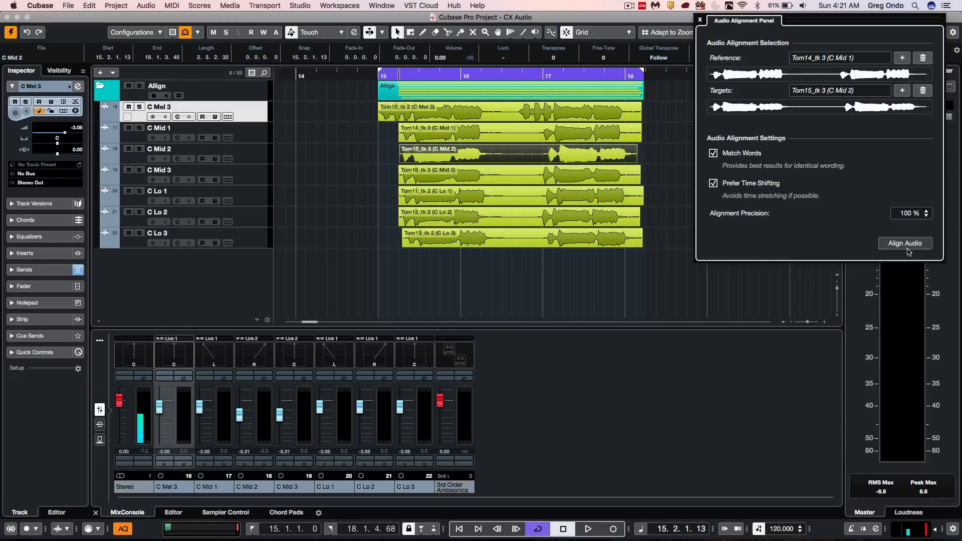
- Add the C Mid 3, C Lo 1, C Lo 2 and C Lo 3 takes to the Targets list
{"action": "left_click", "coordinate": [904, 242]}
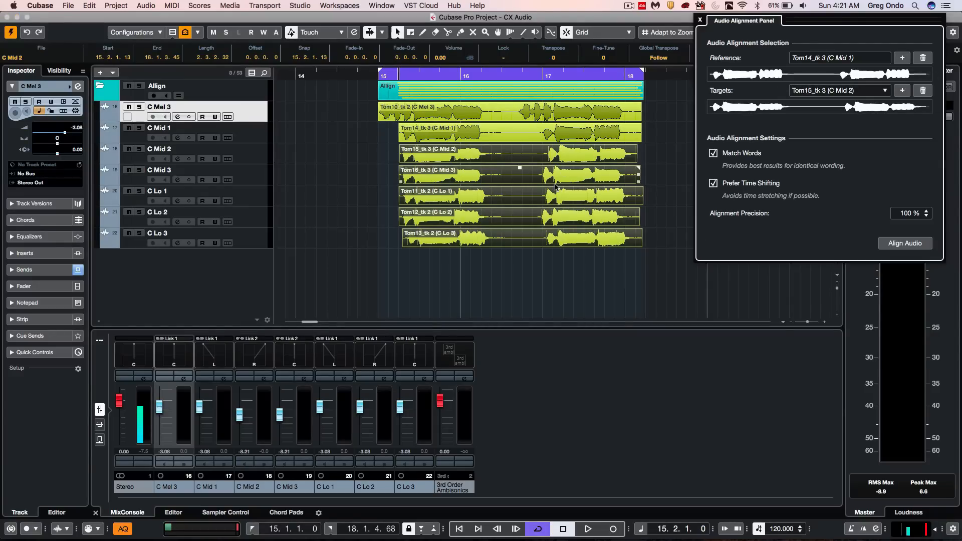
- Run Align Audio so the C Mid and C Lo target takes match the C Mid 1 reference timing
{"action": "left_click", "coordinate": [904, 243]}
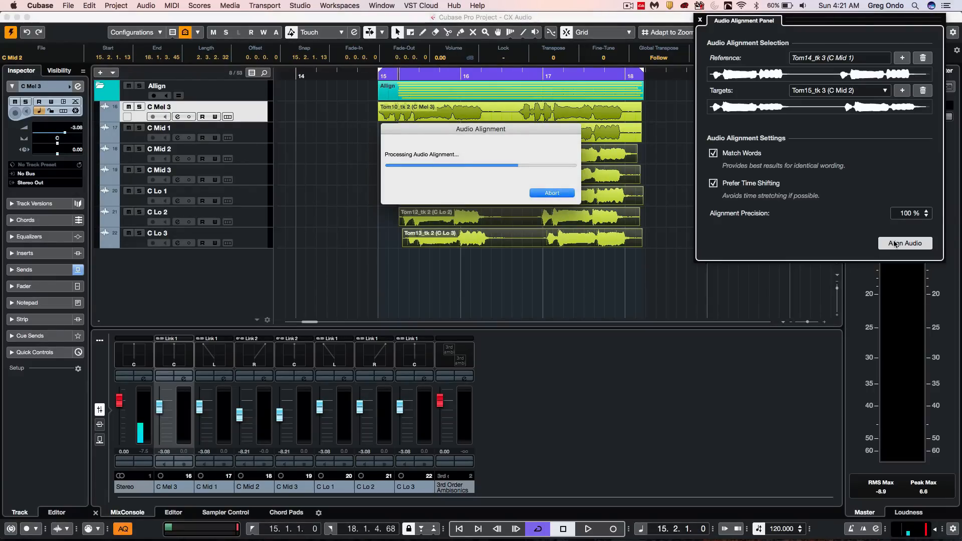
{"action": "left_click", "coordinate": [904, 242]}
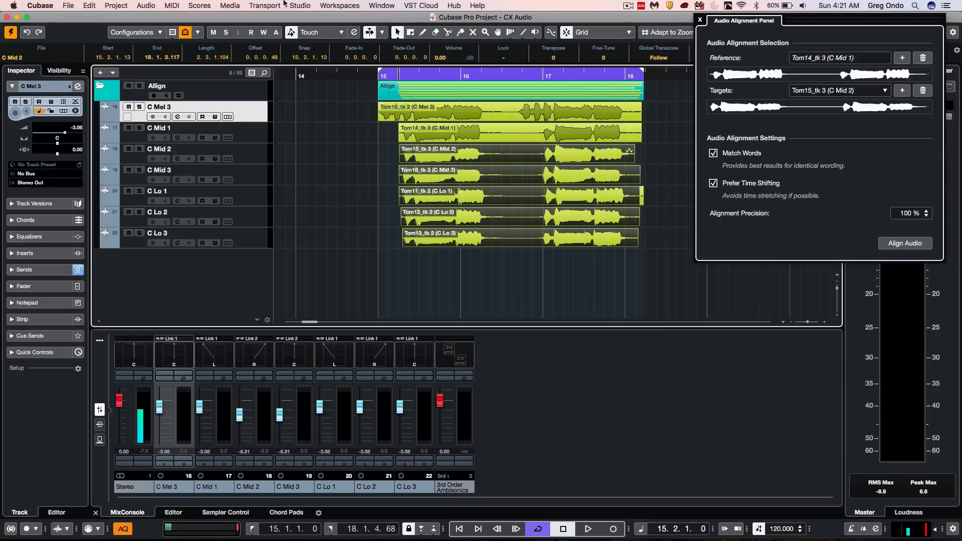